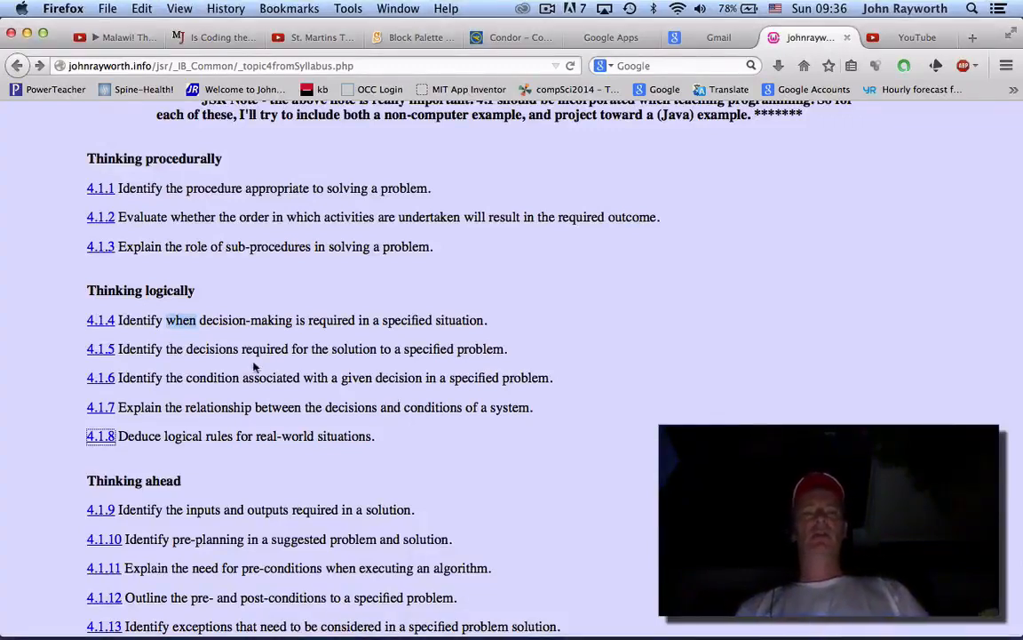
mouse_move(295, 363)
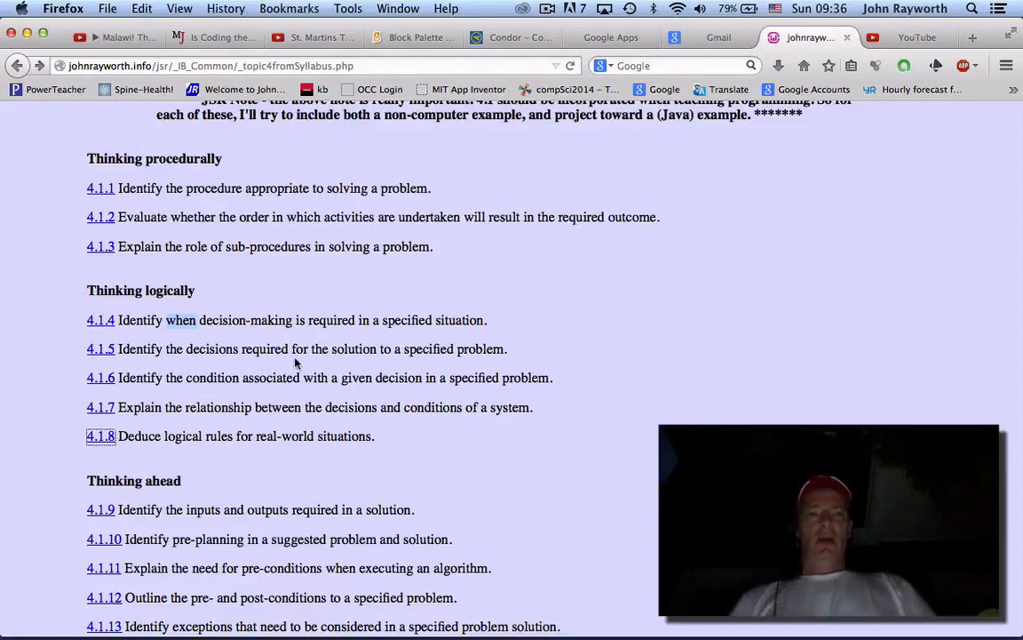
Switch to asdfasd.java in NetBeans and scroll to the mosquito, battery and noise if-else code.
key(Cmd+Tab)
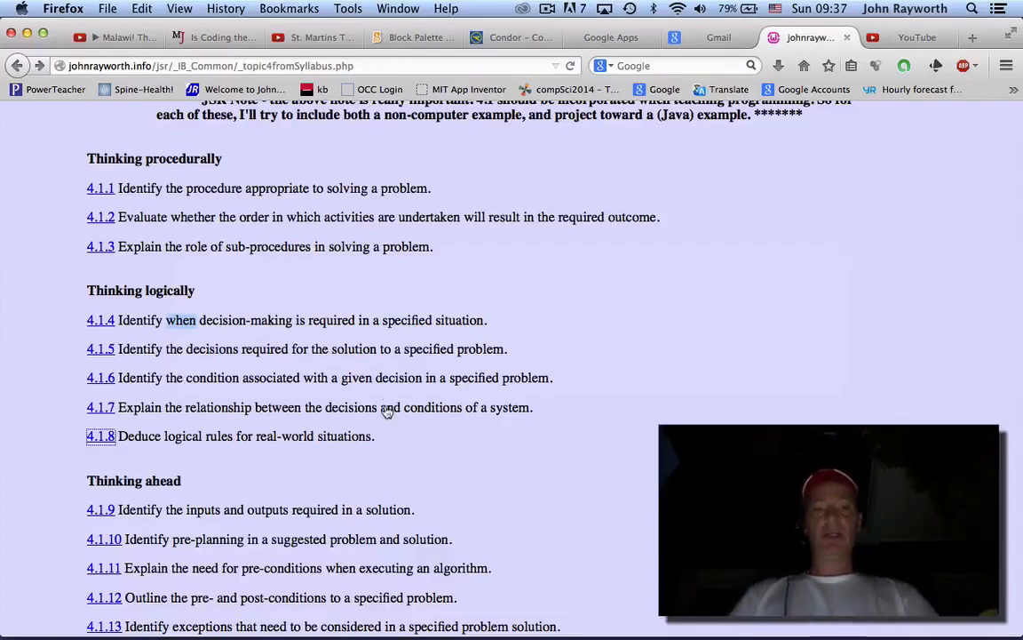
key(cmd+tab)
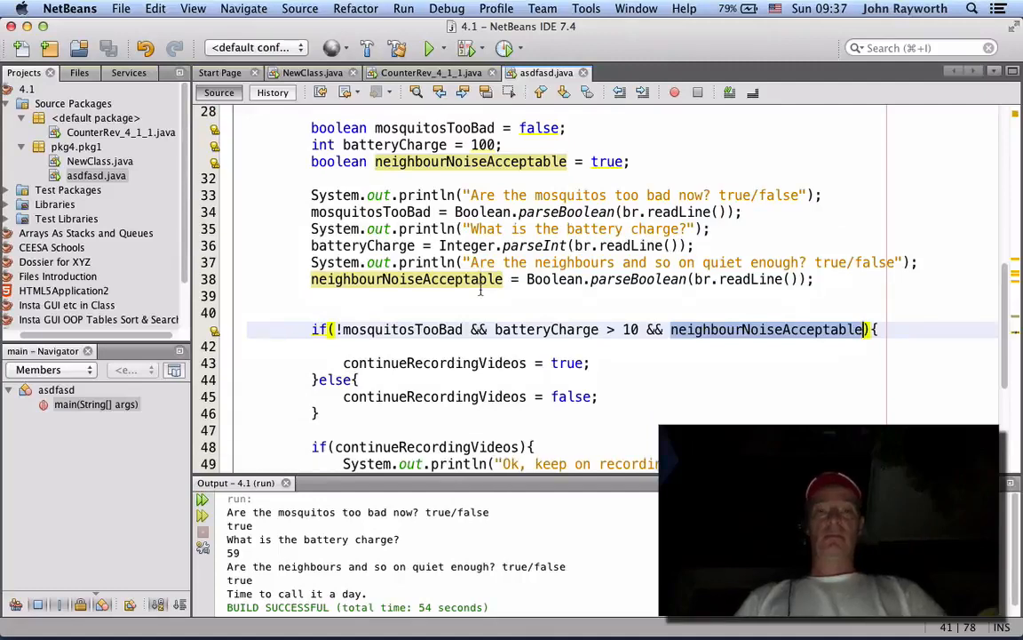
scroll(down, 3)
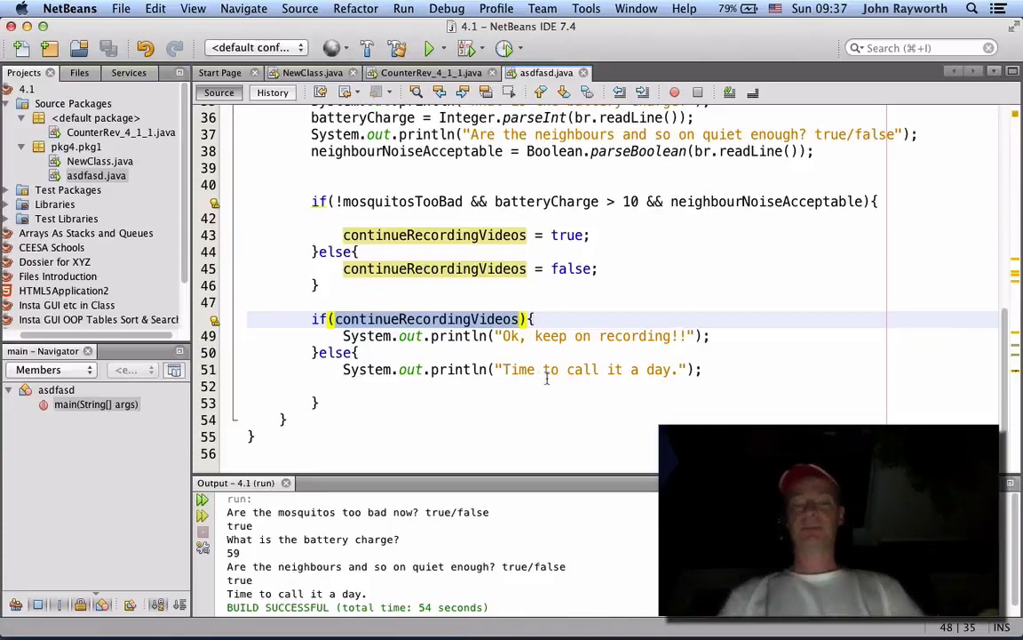
mouse_move(632, 217)
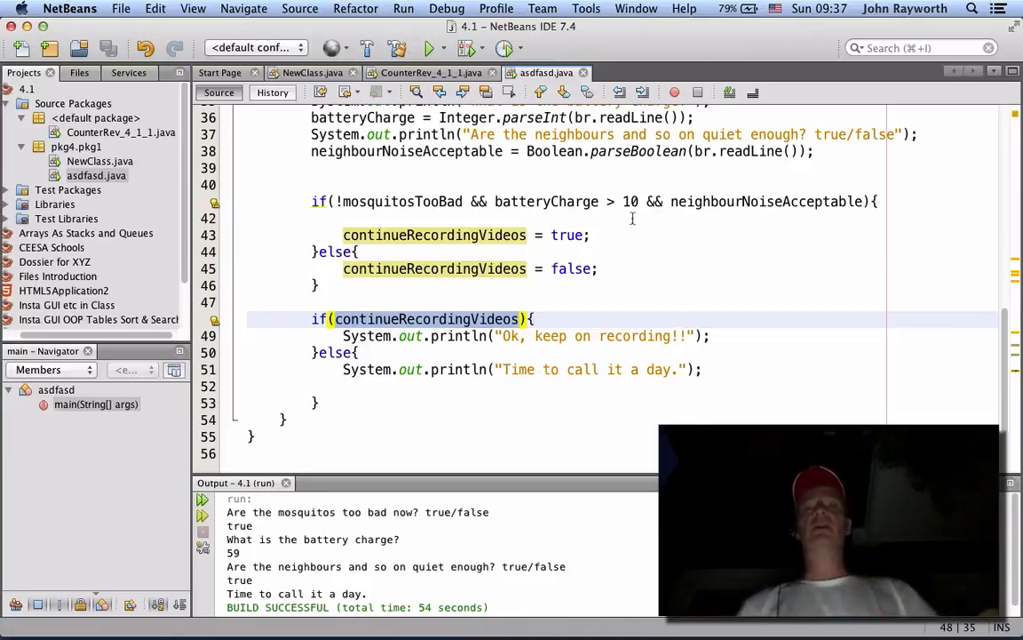
mouse_move(523, 192)
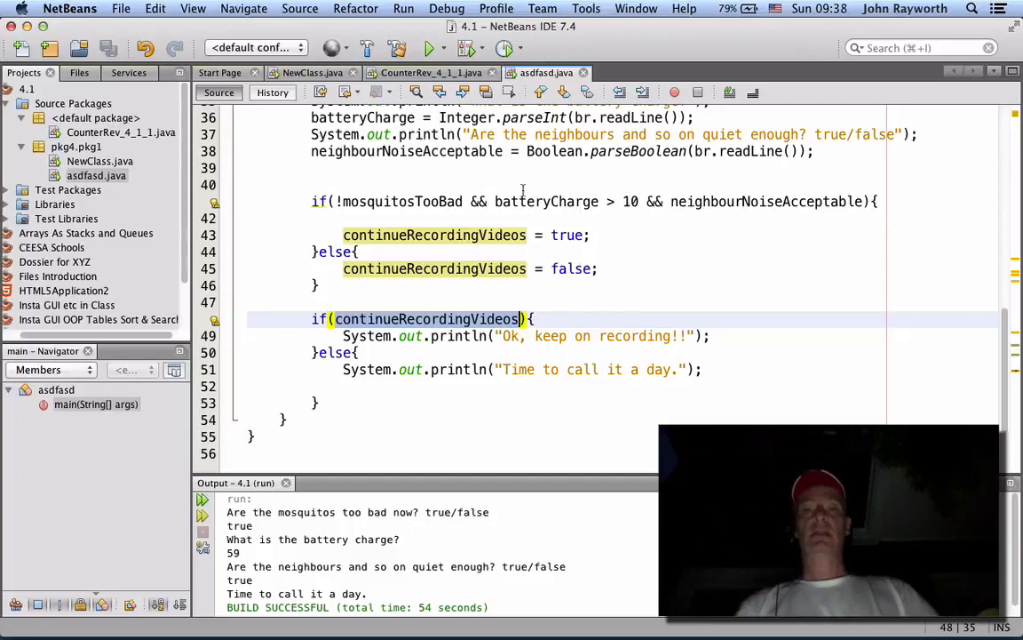
click(365, 202)
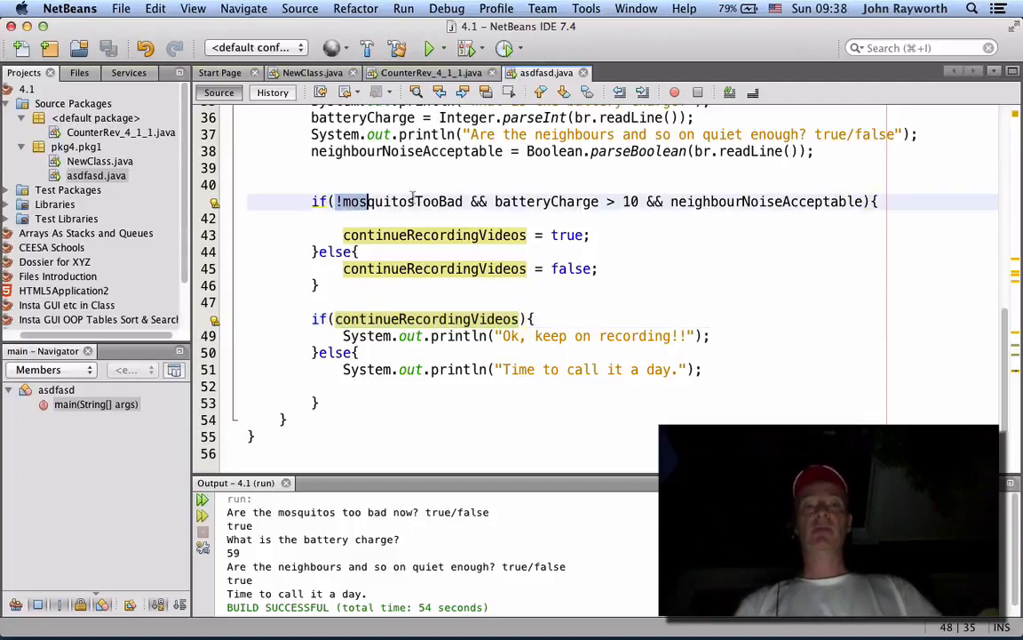
double_click(545, 201)
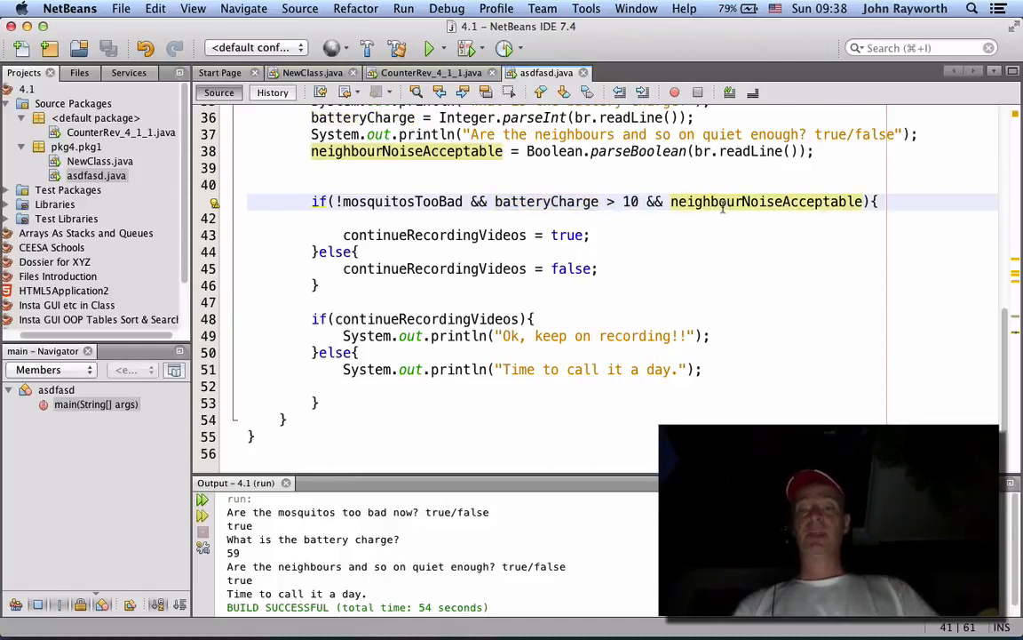
double_click(765, 200)
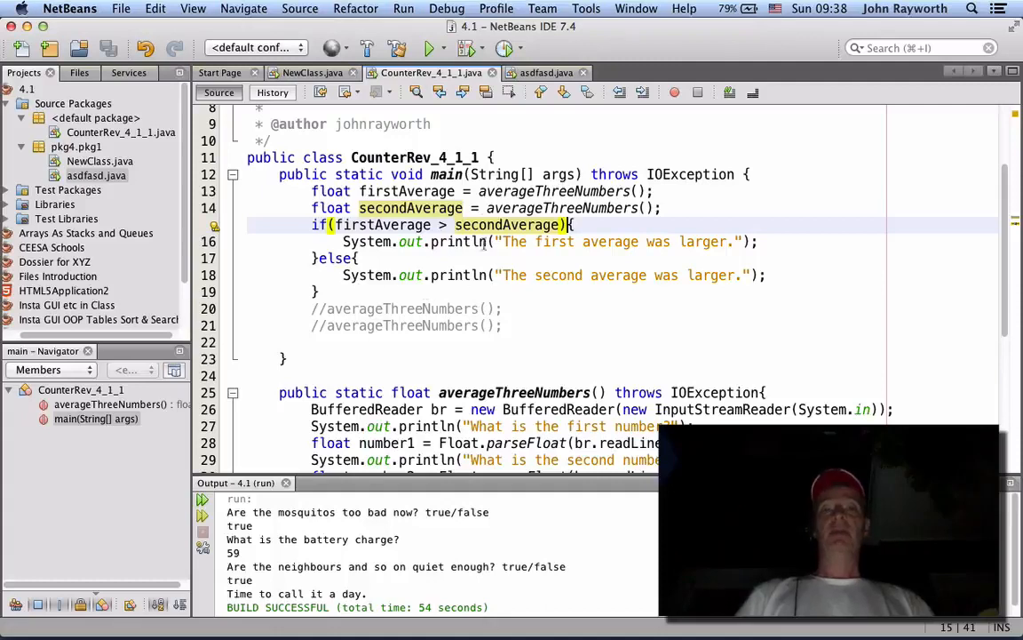
mouse_move(509, 309)
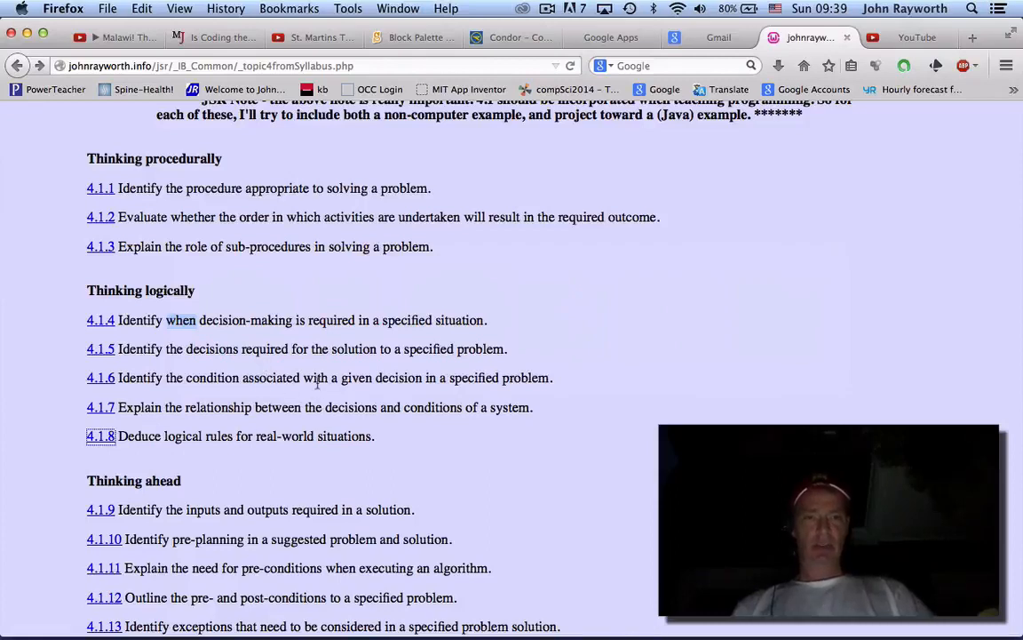
mouse_move(315, 382)
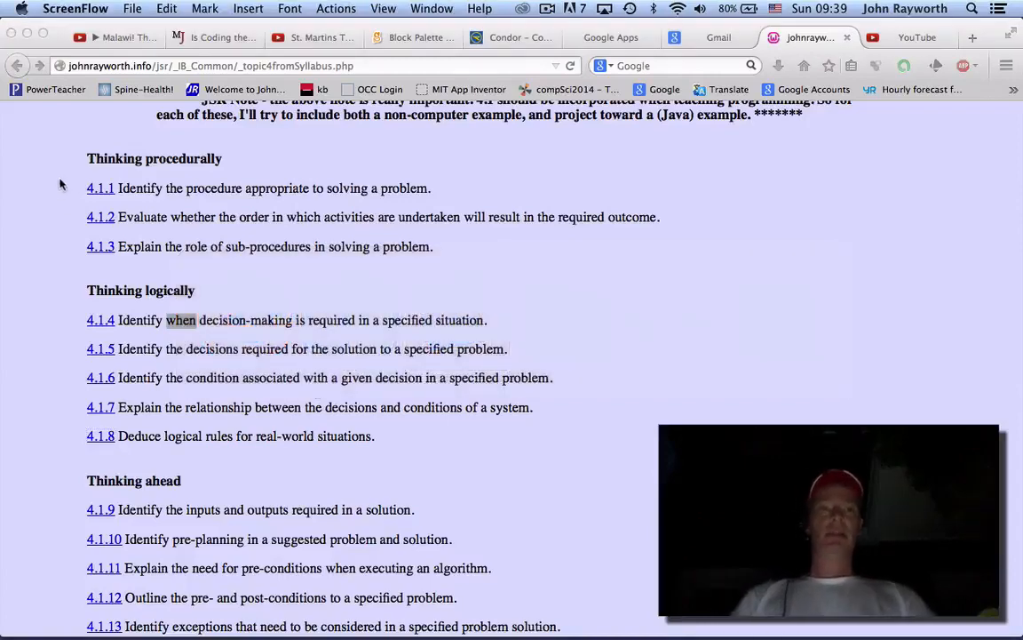
Switch back to Firefox showing the thinking logically objectives 4.1.4 to 4.1.8.
click(131, 7)
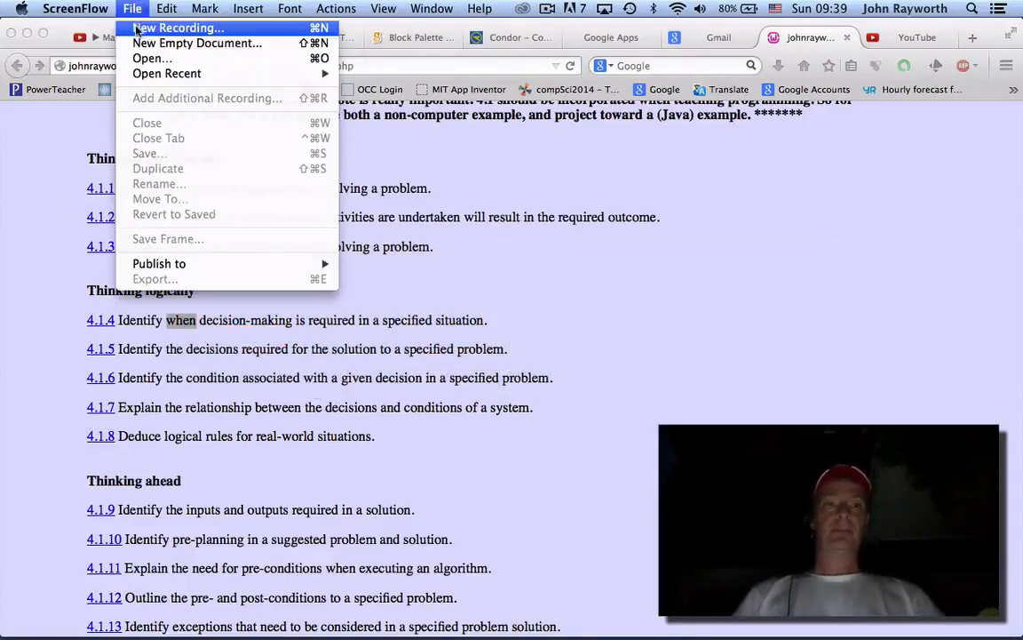